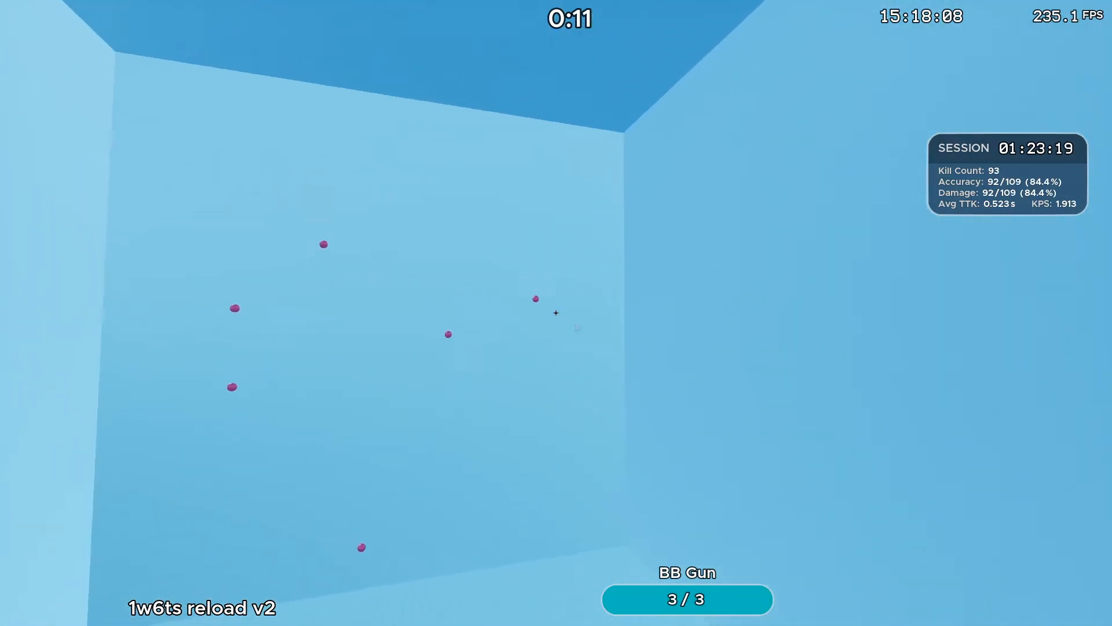
- Shoot the small purple targets with the BB Gun, bringing the kill count to 95
click(556, 313)
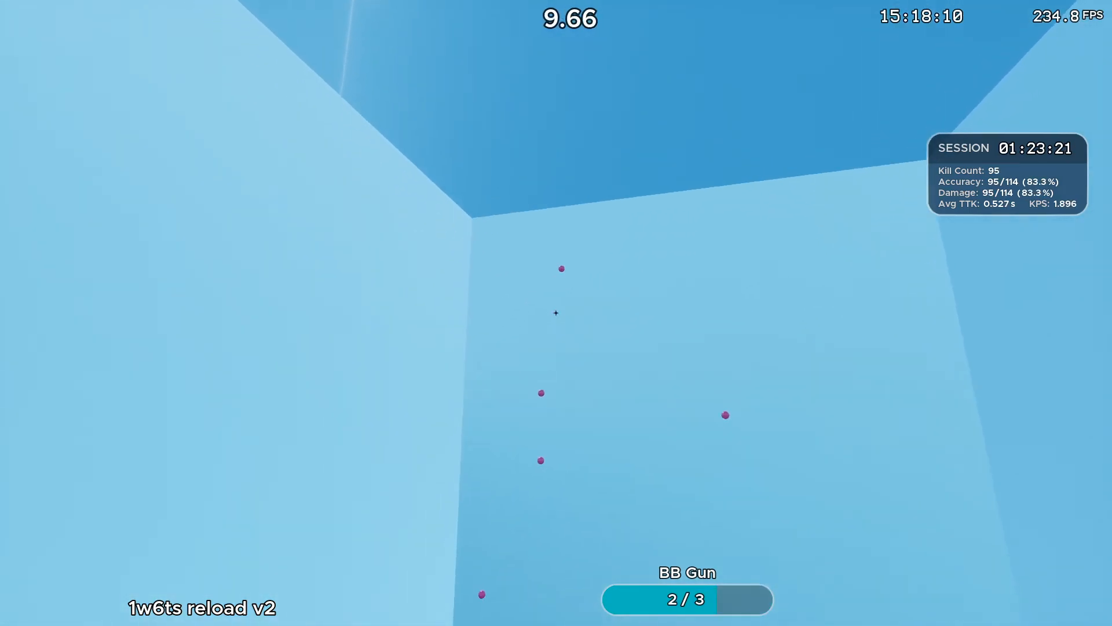